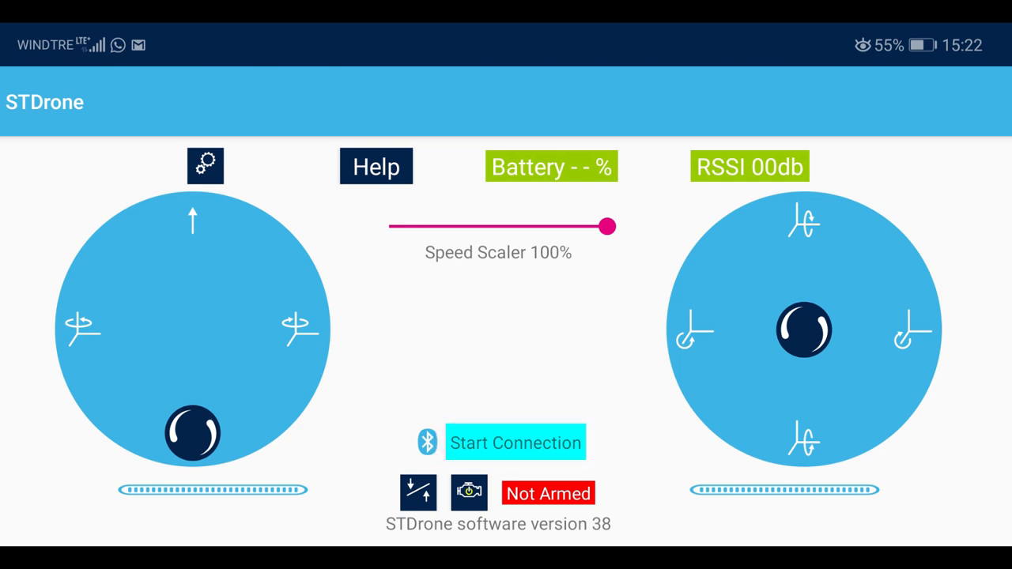
Connect the app to the drone over Bluetooth, then tap the yaw toggle above the left stick
click(516, 443)
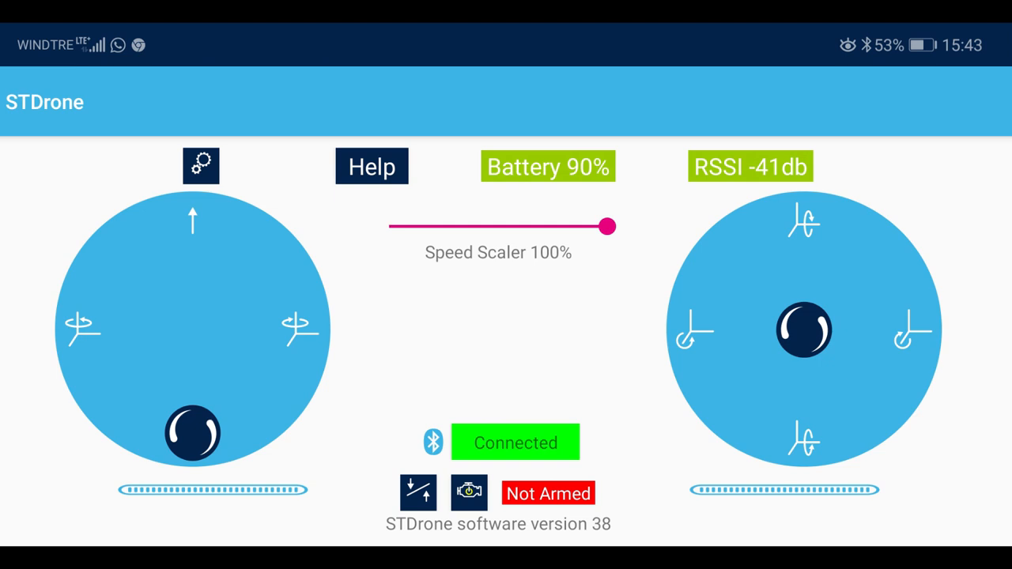
click(201, 166)
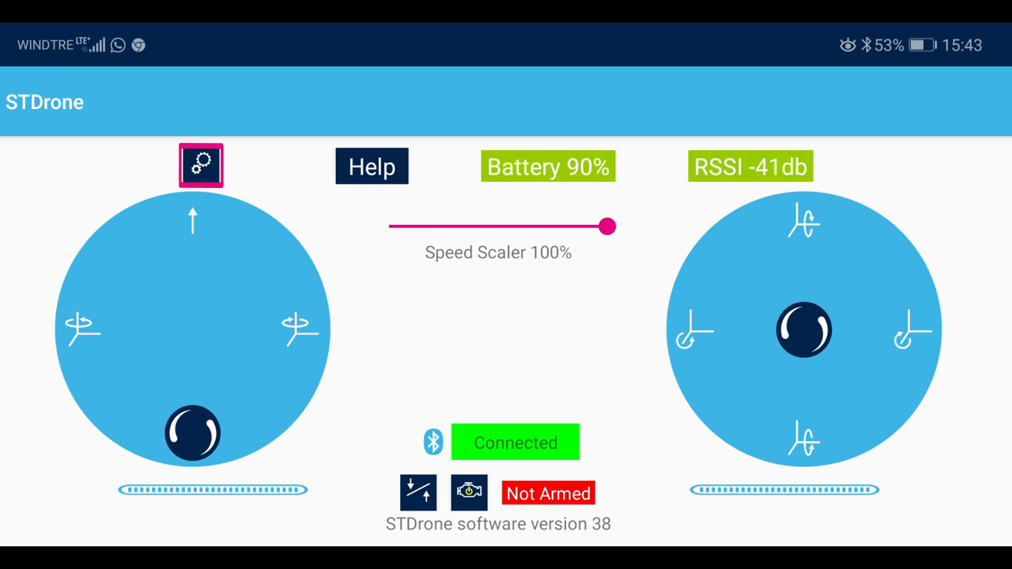
Disable yaw so the left stick controls throttle only
click(200, 165)
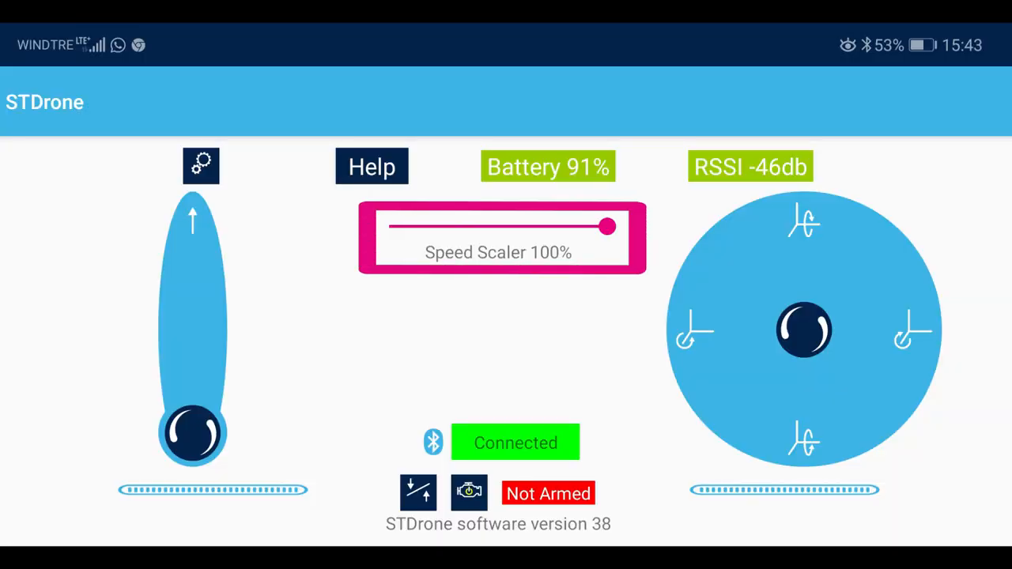
Lower the speed scaler to 30%, calibrate the drone and arm its motors
drag(605, 228, 452, 227)
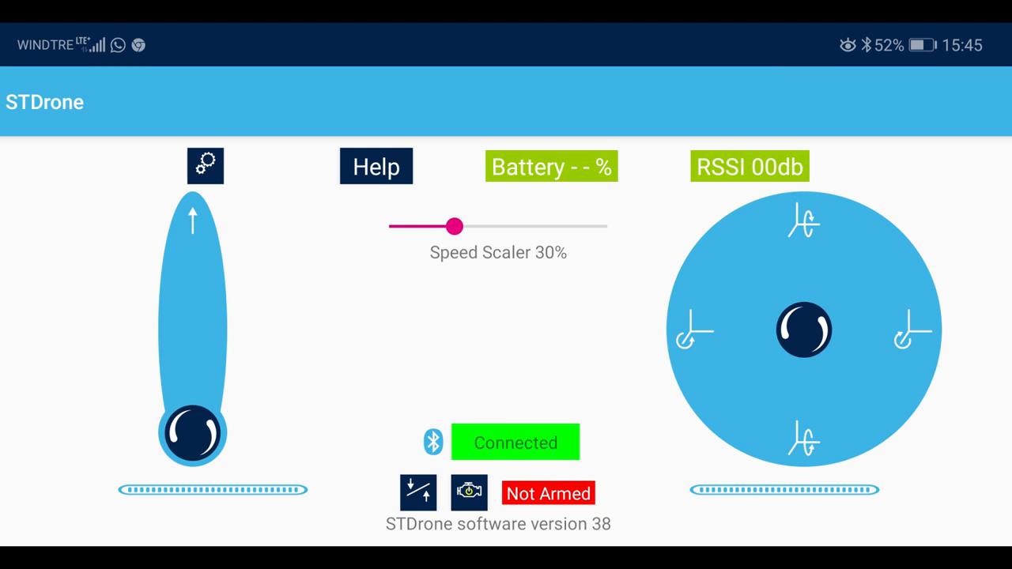
click(417, 493)
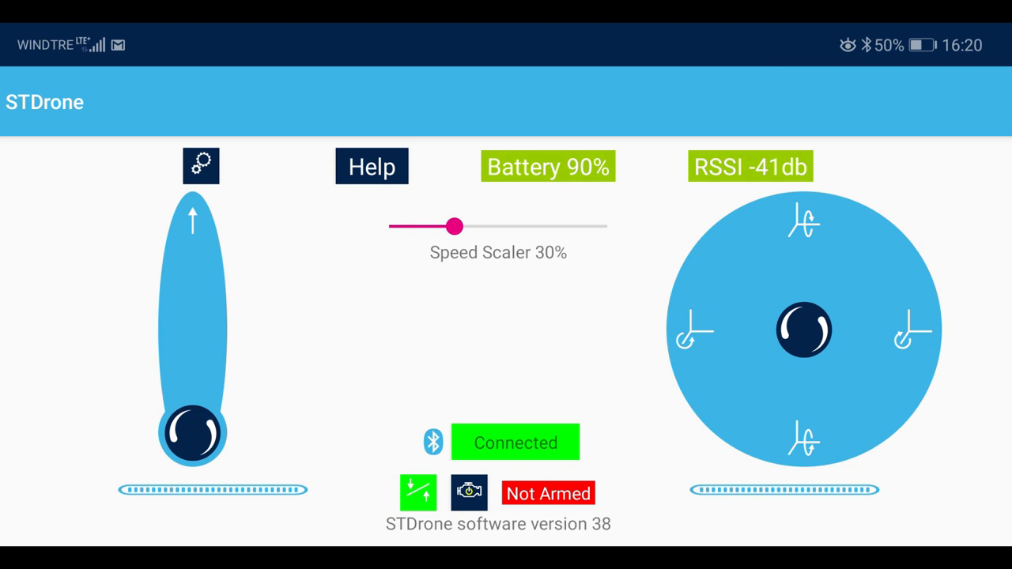
click(469, 493)
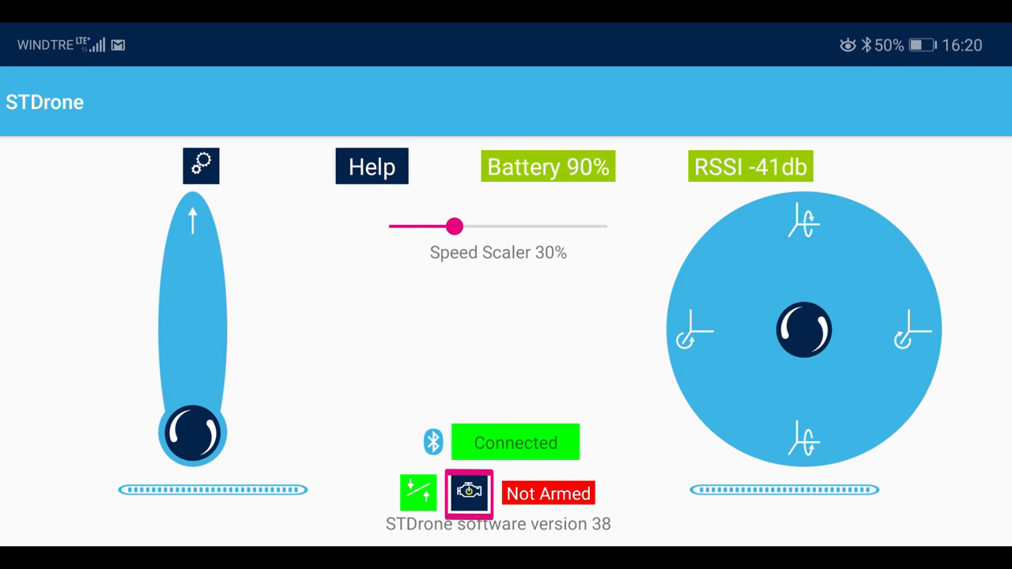
click(468, 494)
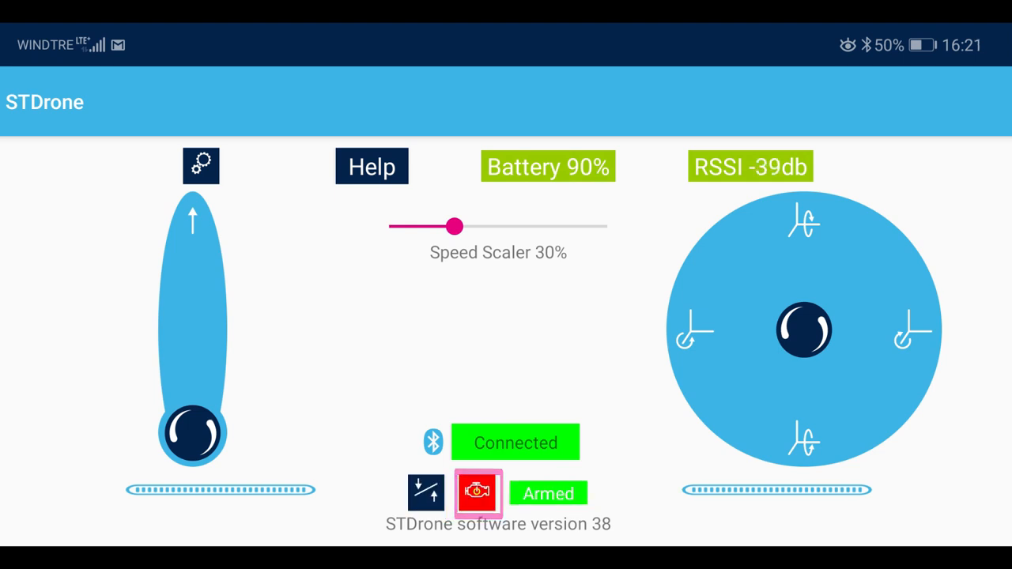